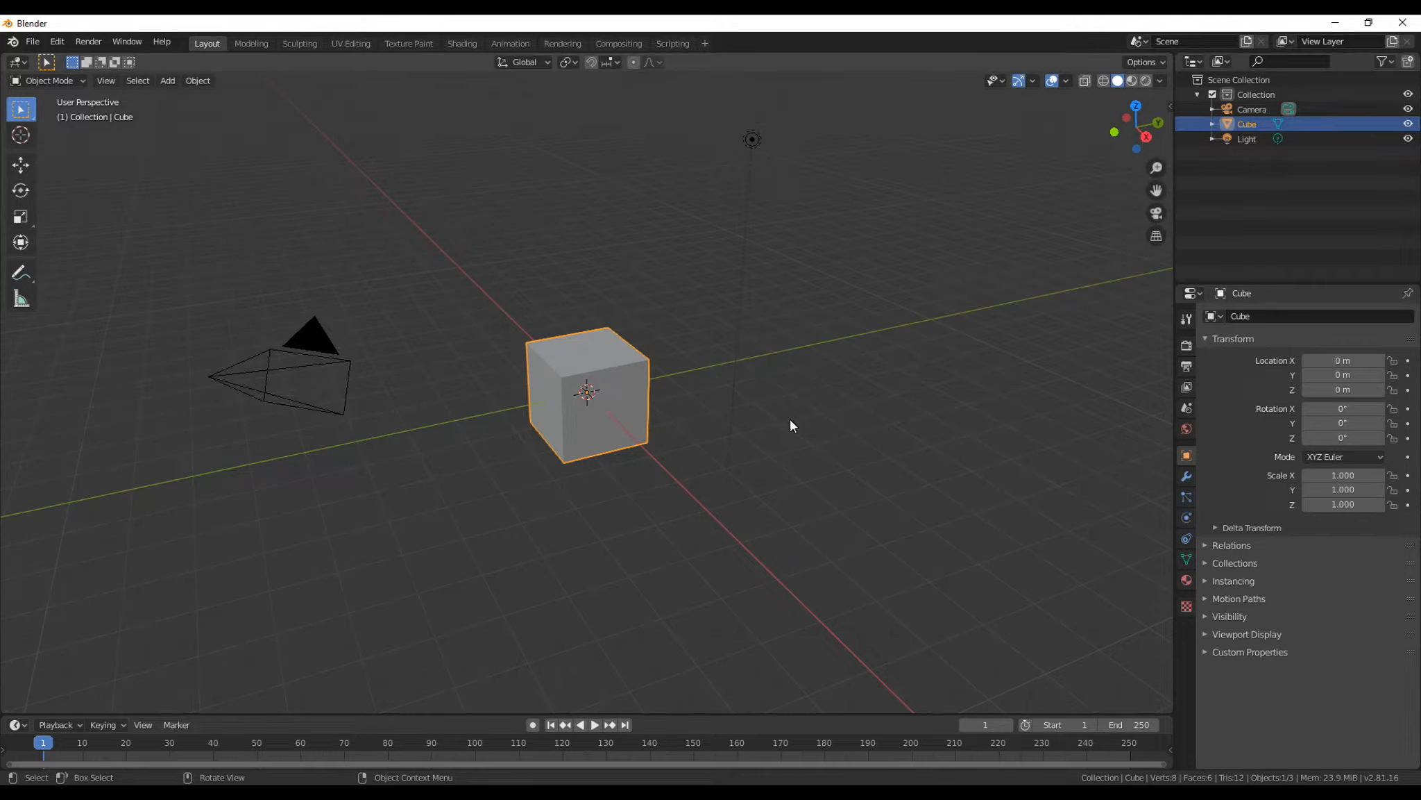
# Inspect the Y-scaled bar and round its top edge with a 19-segment bevel.
pyautogui.moveTo(791, 425); pyautogui.dragTo(513, 496)
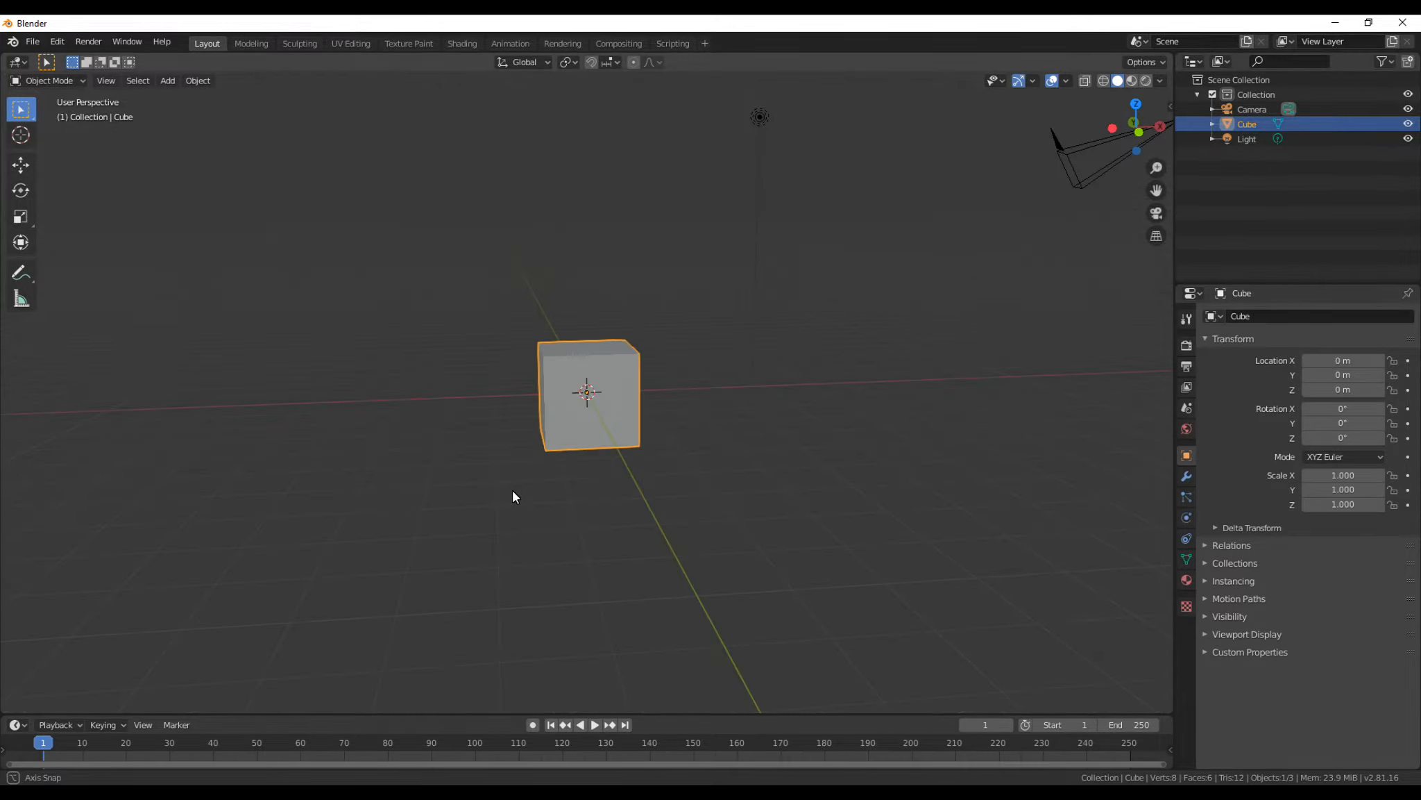
pyautogui.moveTo(514, 495); pyautogui.dragTo(904, 544)
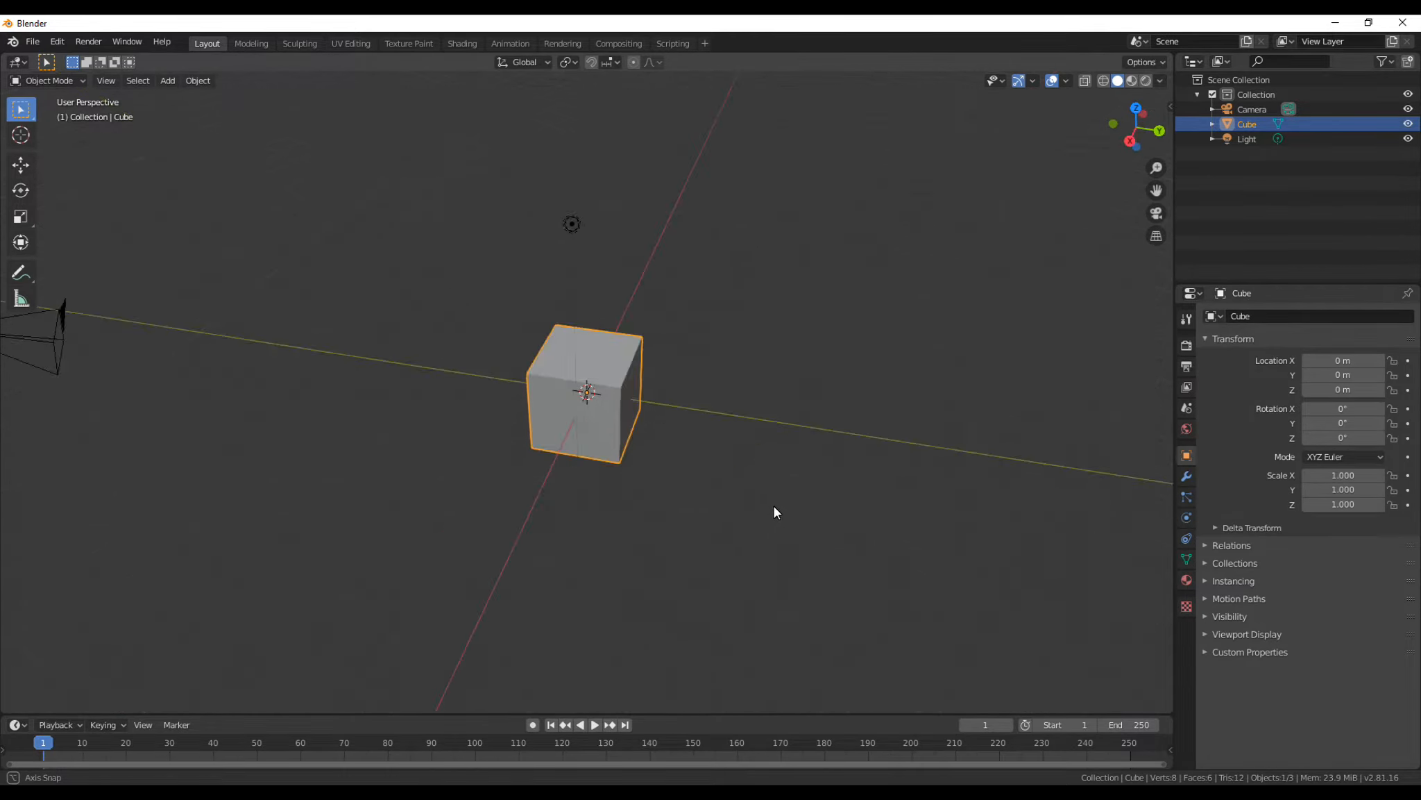
pyautogui.moveTo(775, 512); pyautogui.dragTo(656, 487)
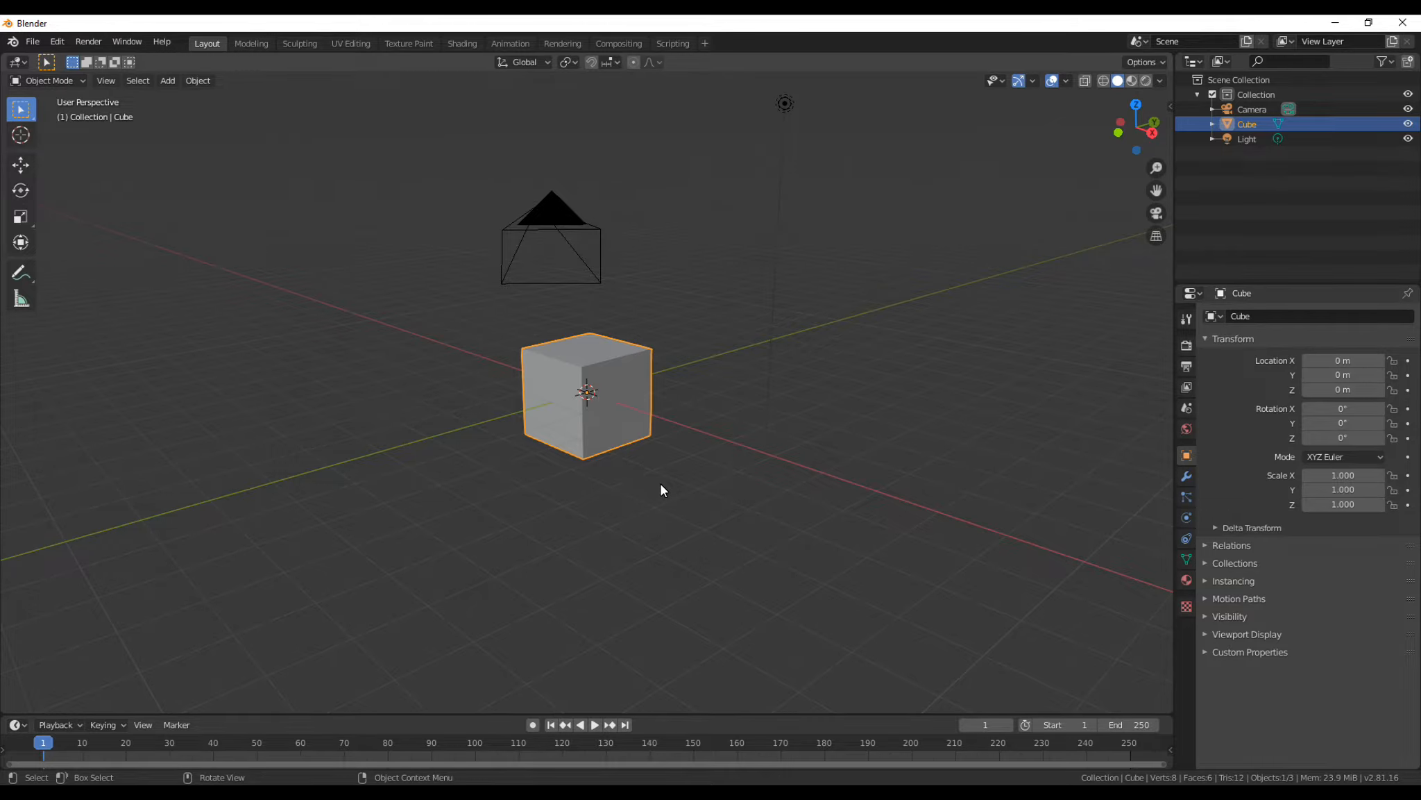
pyautogui.moveTo(552, 494)
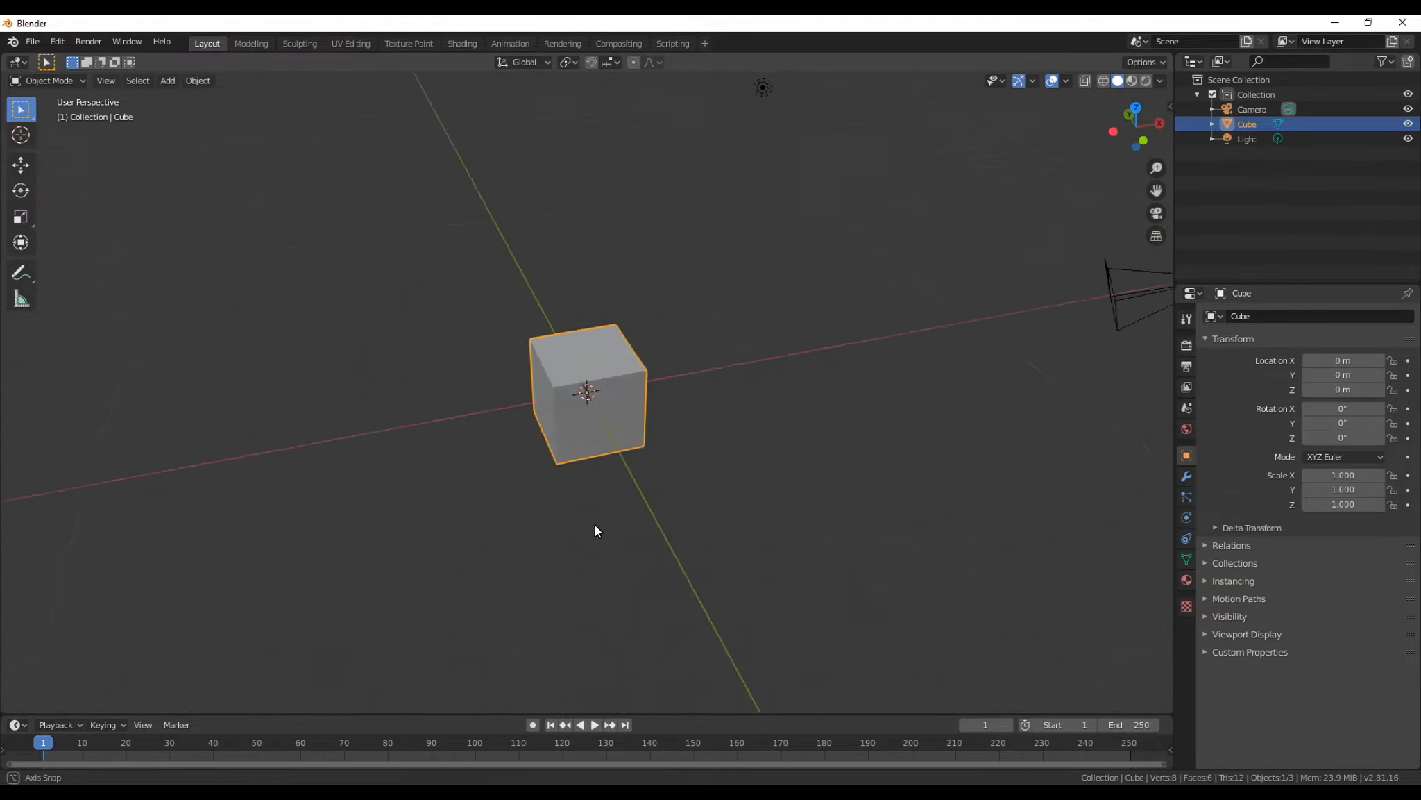
pyautogui.moveTo(596, 531); pyautogui.dragTo(683, 529)
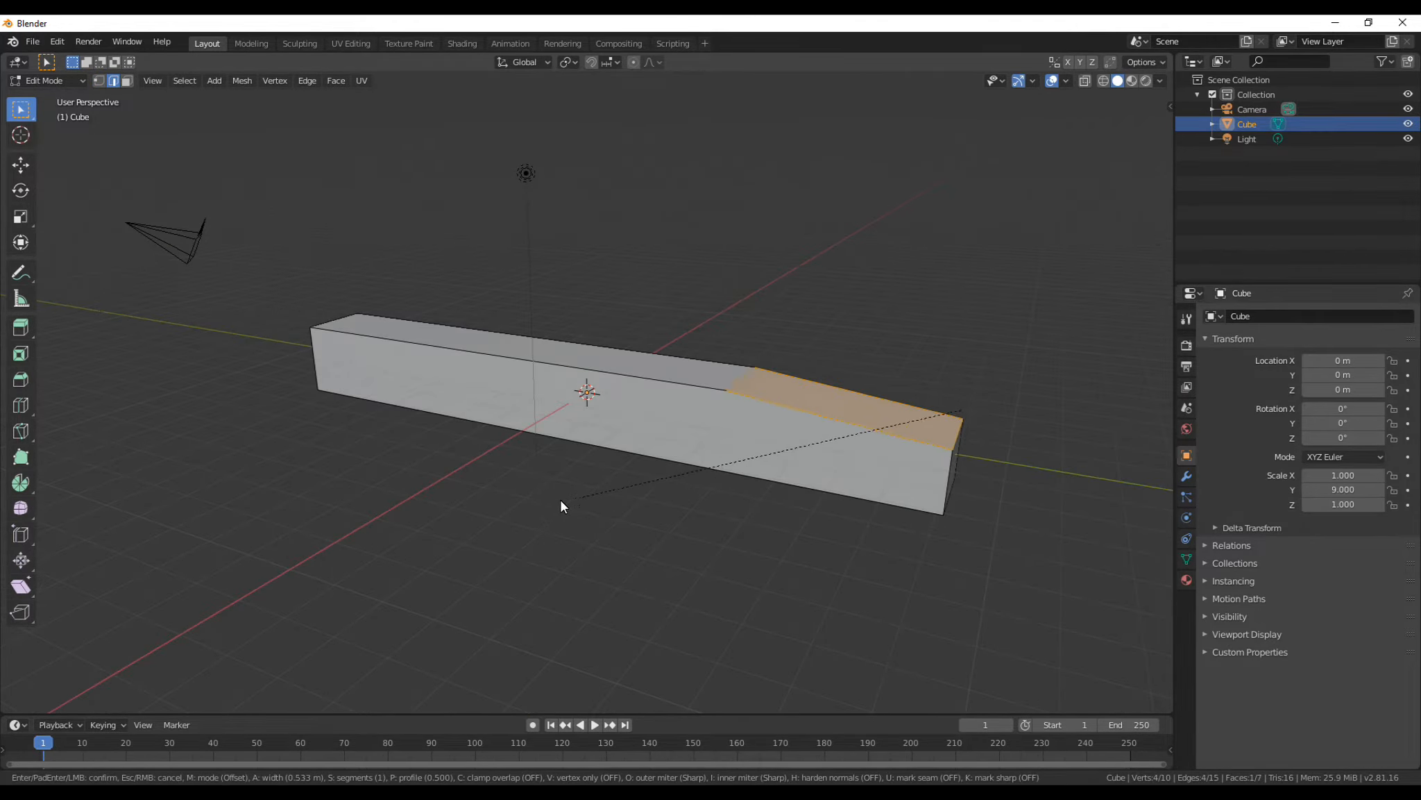
pyautogui.click(562, 506)
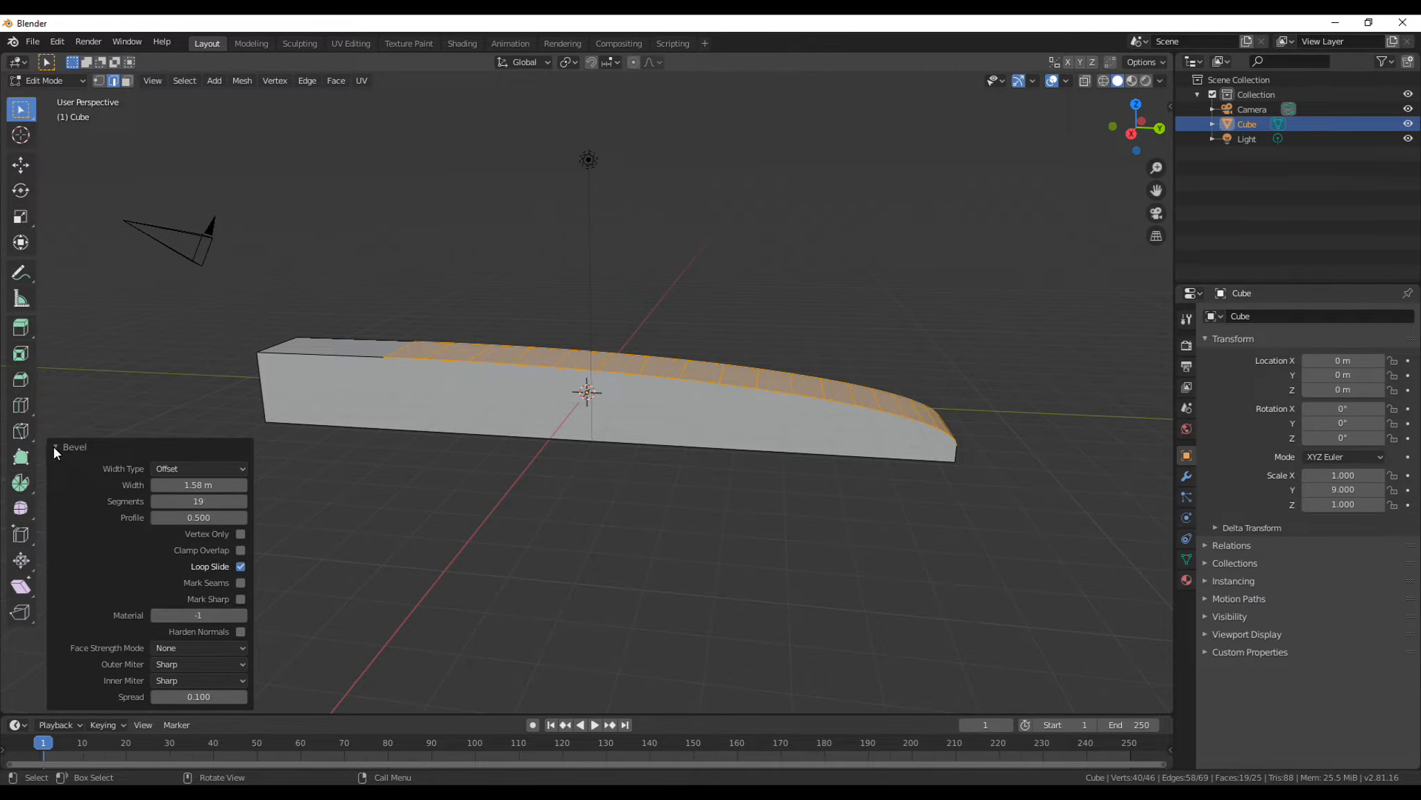
pyautogui.press('Tab')
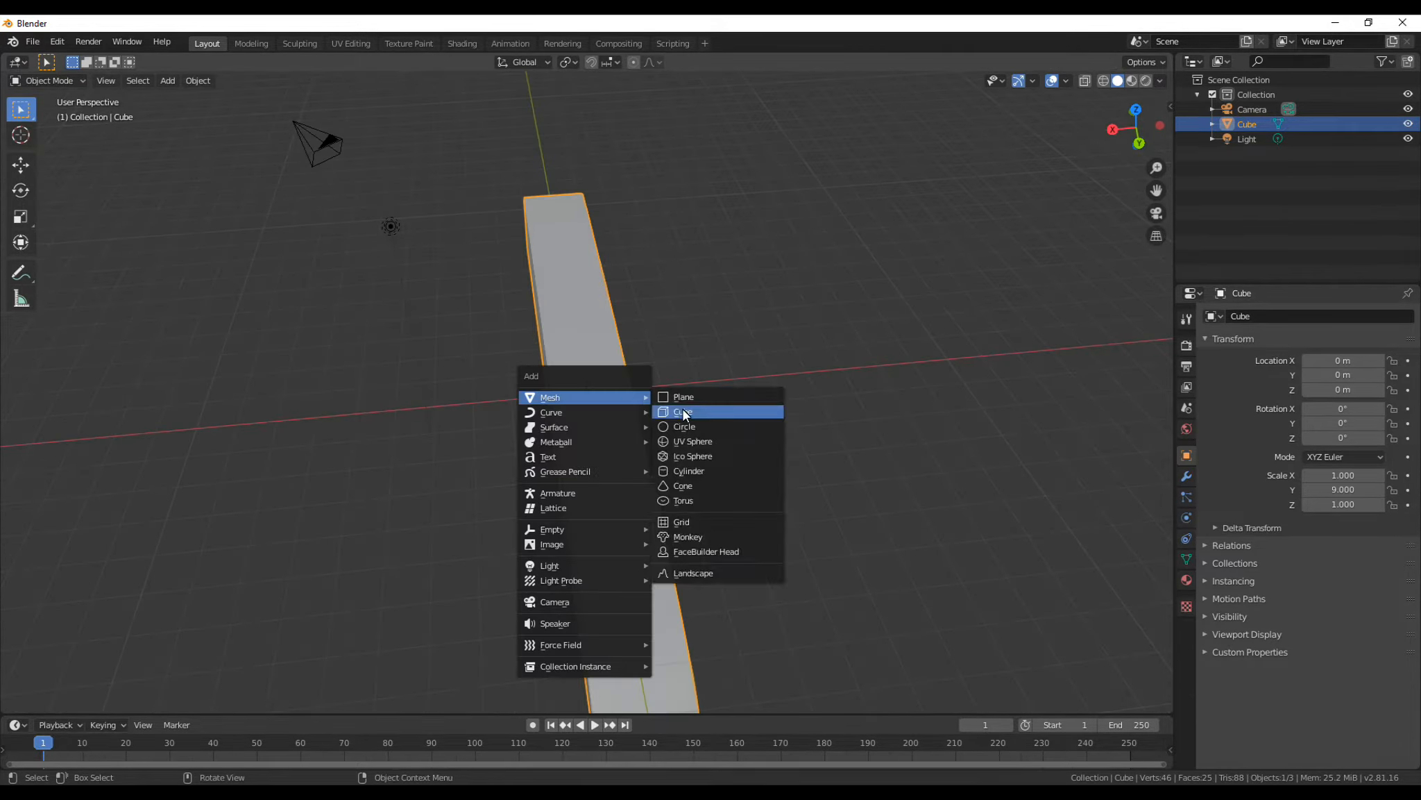
# Add a new cube to become the next bar.
pyautogui.click(682, 410)
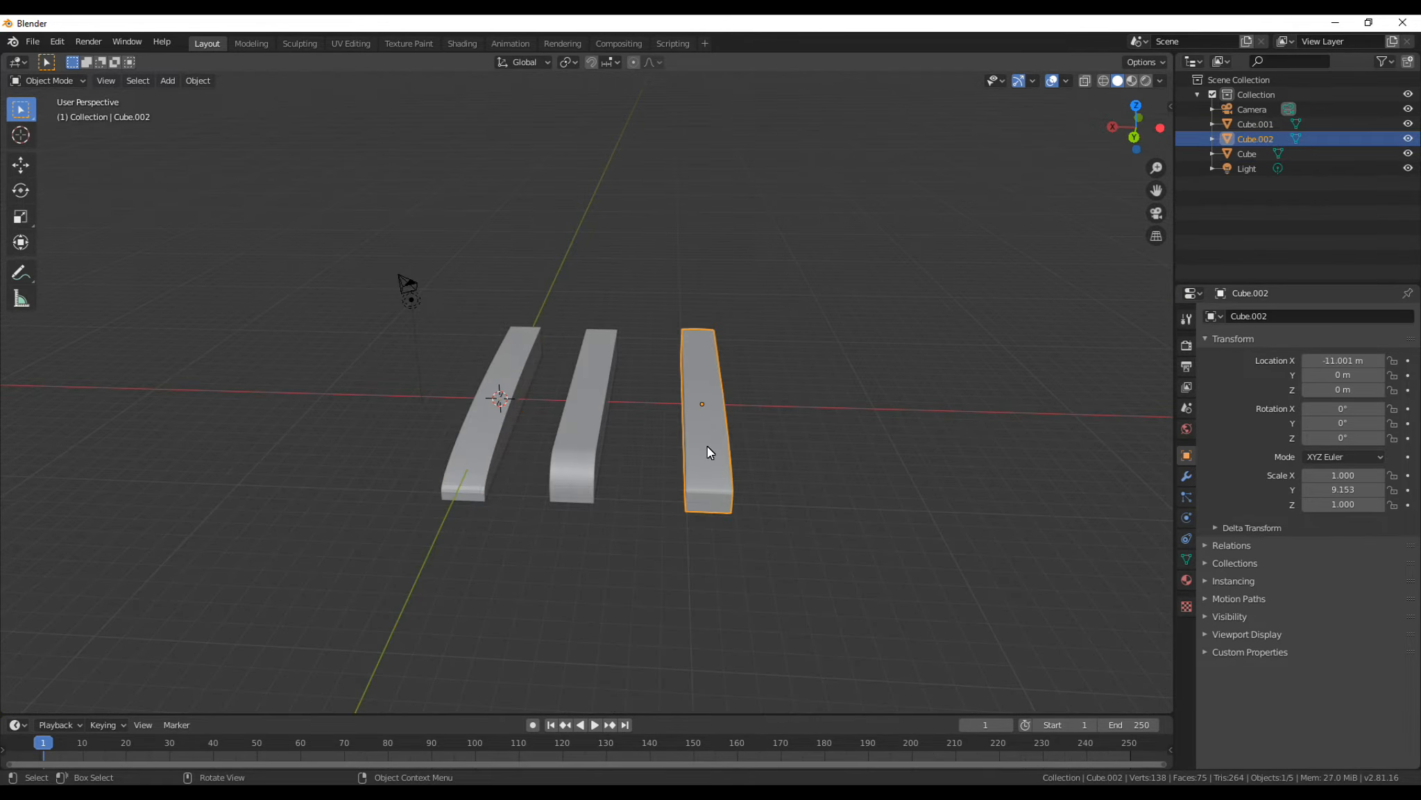
# Stretch Cube.003 along Y in Edit Mode so it keeps scale 1, and bevel its end edge.
pyautogui.moveTo(706, 451); pyautogui.dragTo(580, 448)
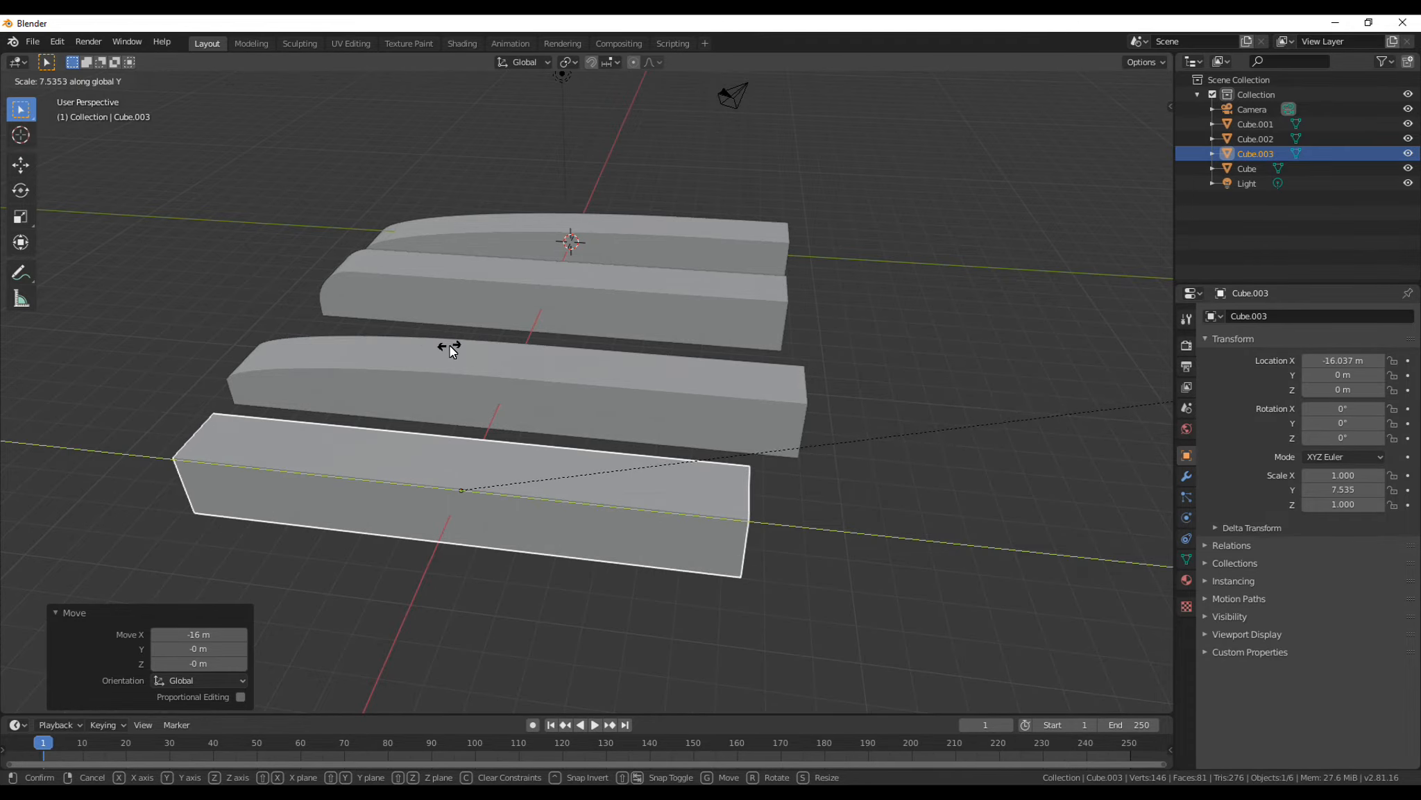
pyautogui.press('Tab')
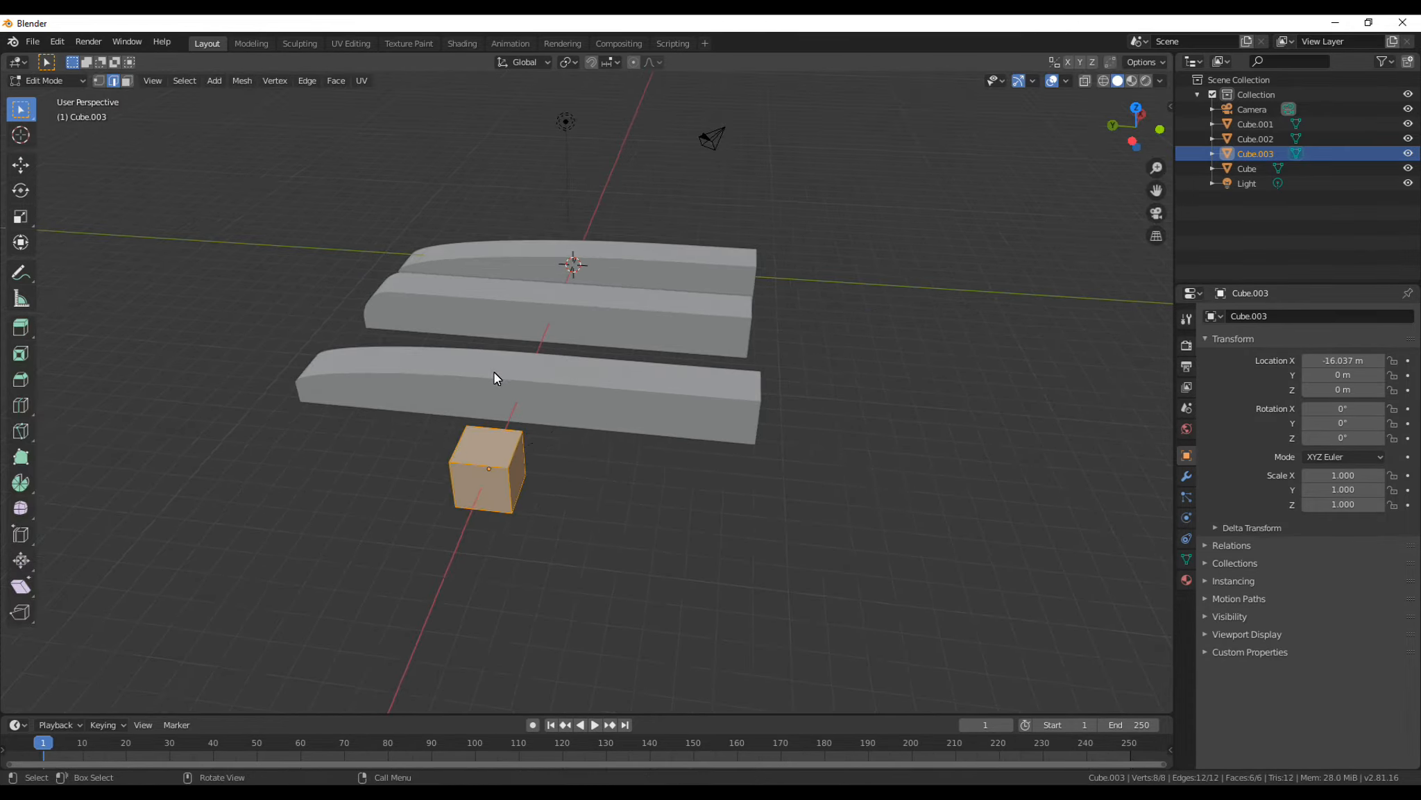
pyautogui.press('s')
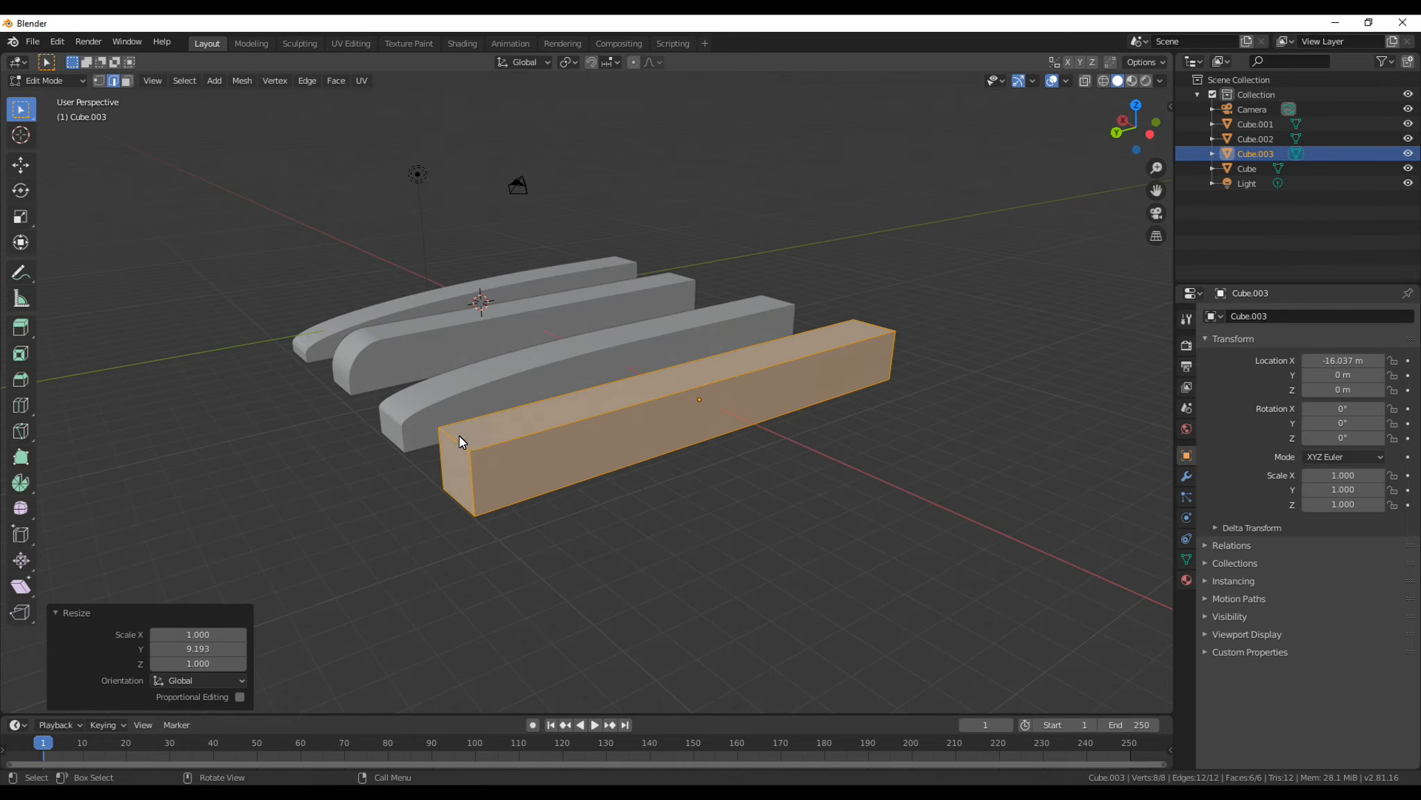
pyautogui.press('Tab')
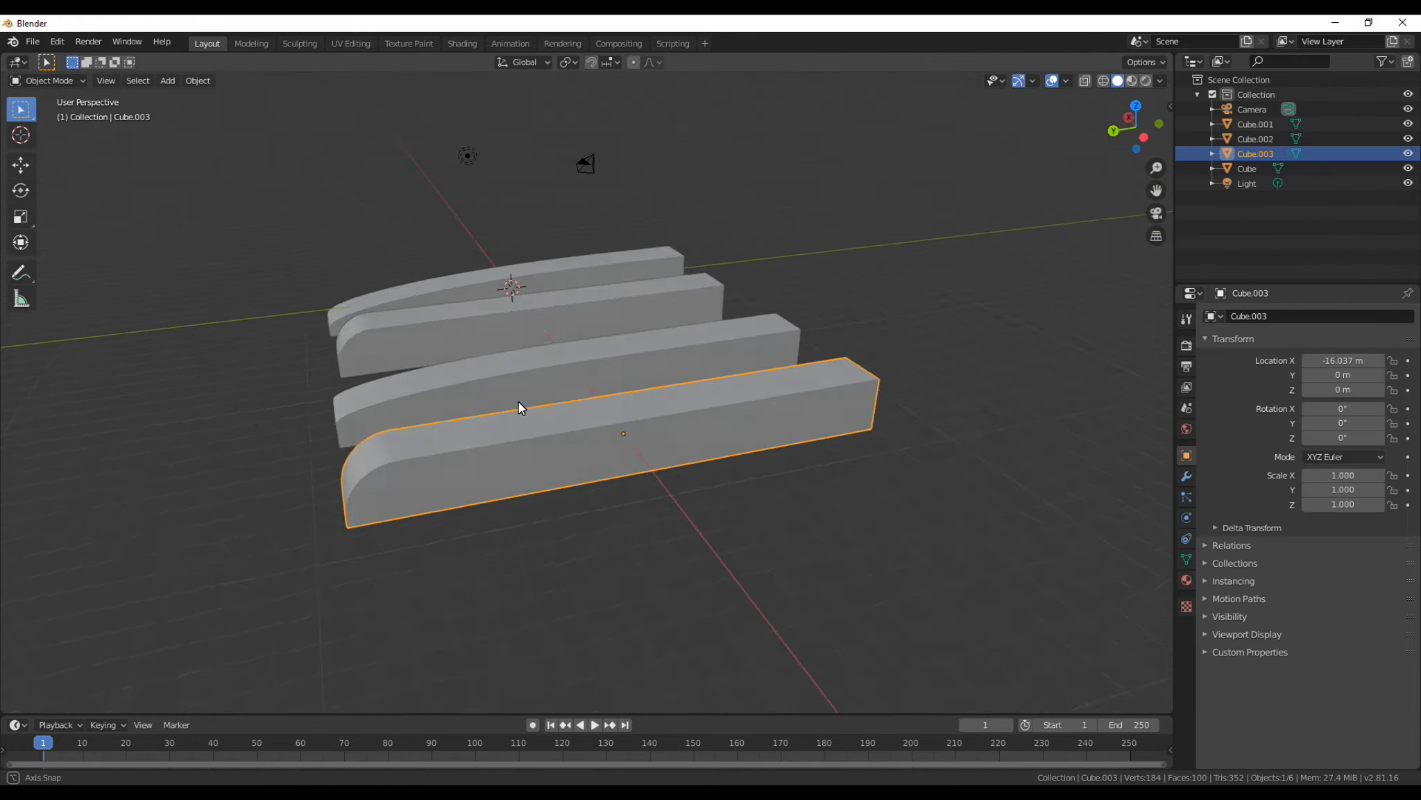
pyautogui.press('s')
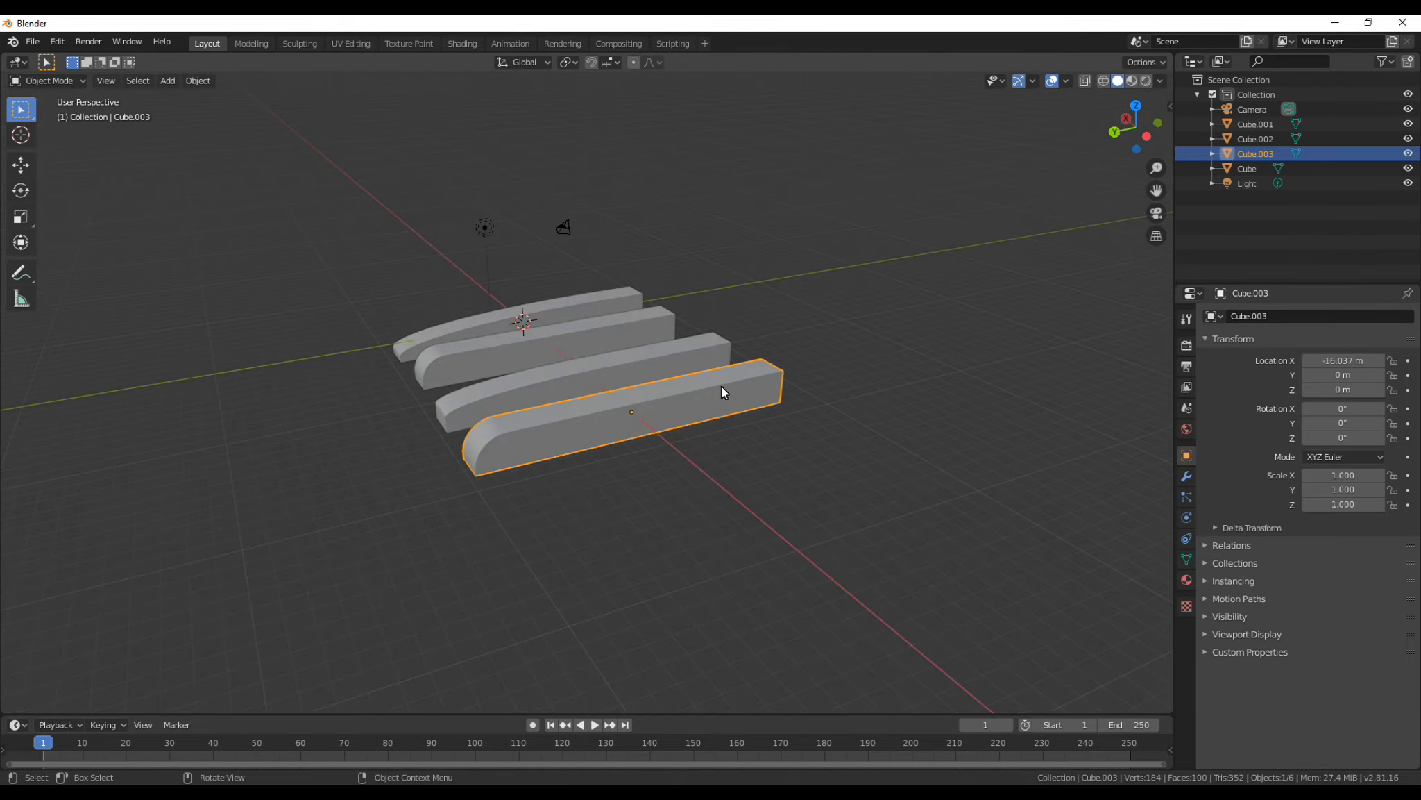
pyautogui.moveTo(723, 392); pyautogui.dragTo(952, 357)
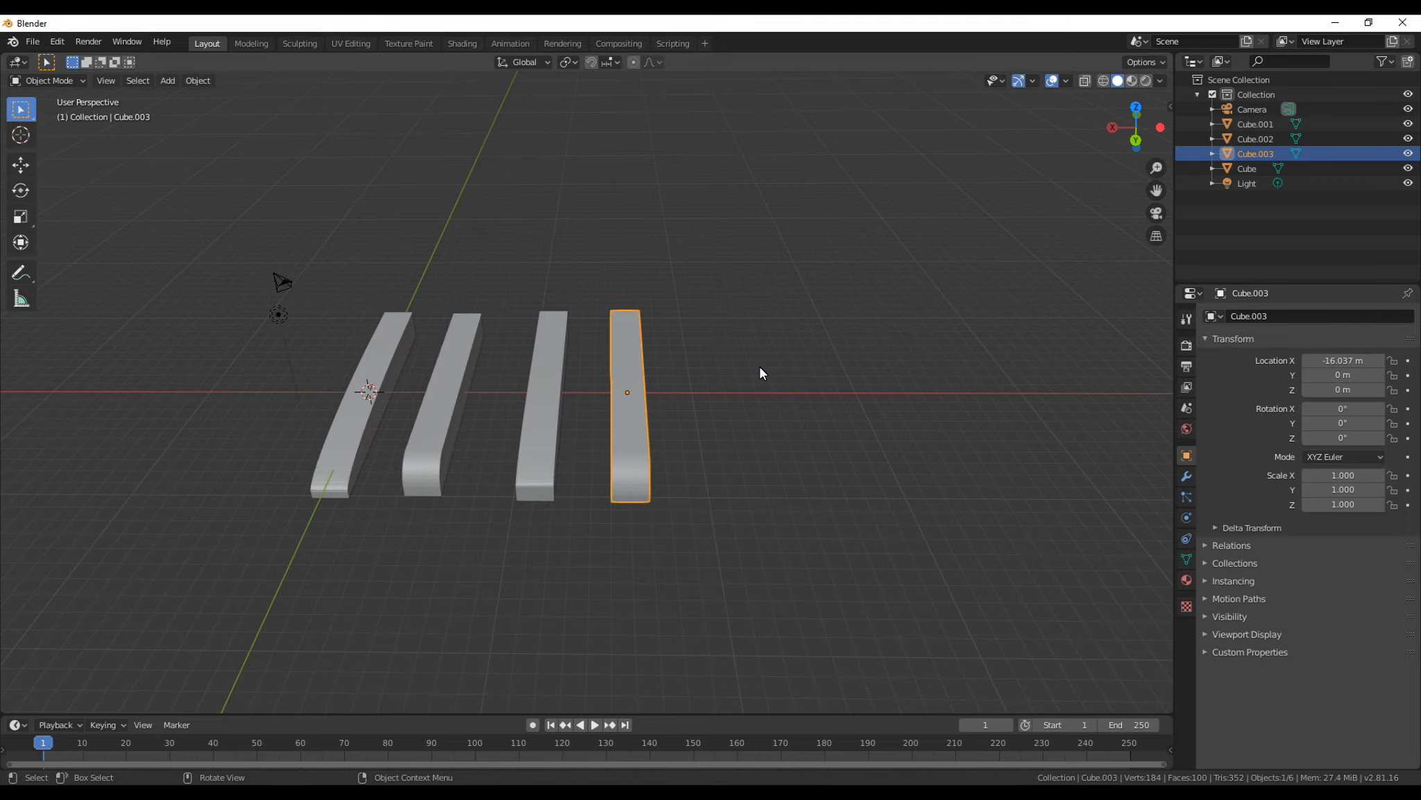
pyautogui.moveTo(762, 372); pyautogui.dragTo(482, 409)
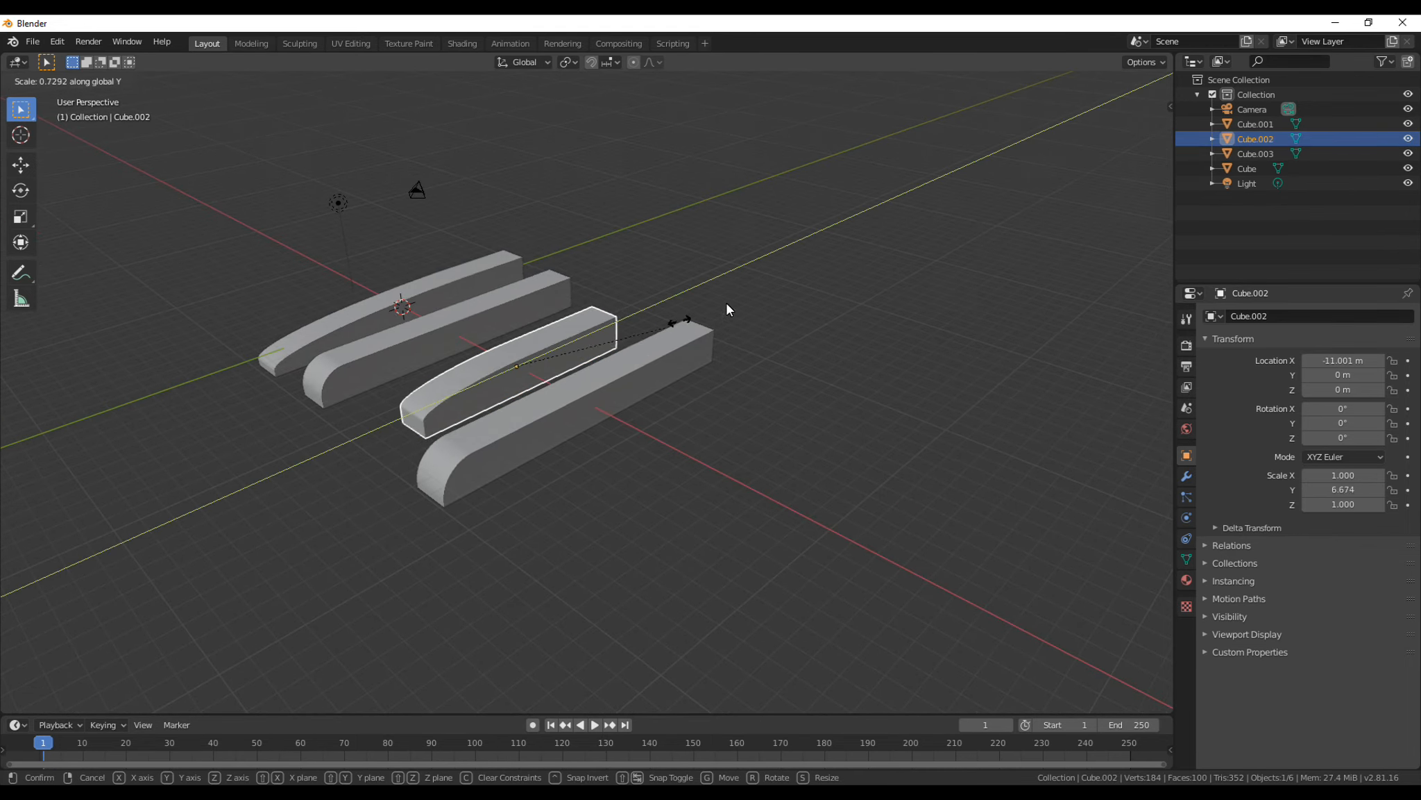
pyautogui.click(725, 308)
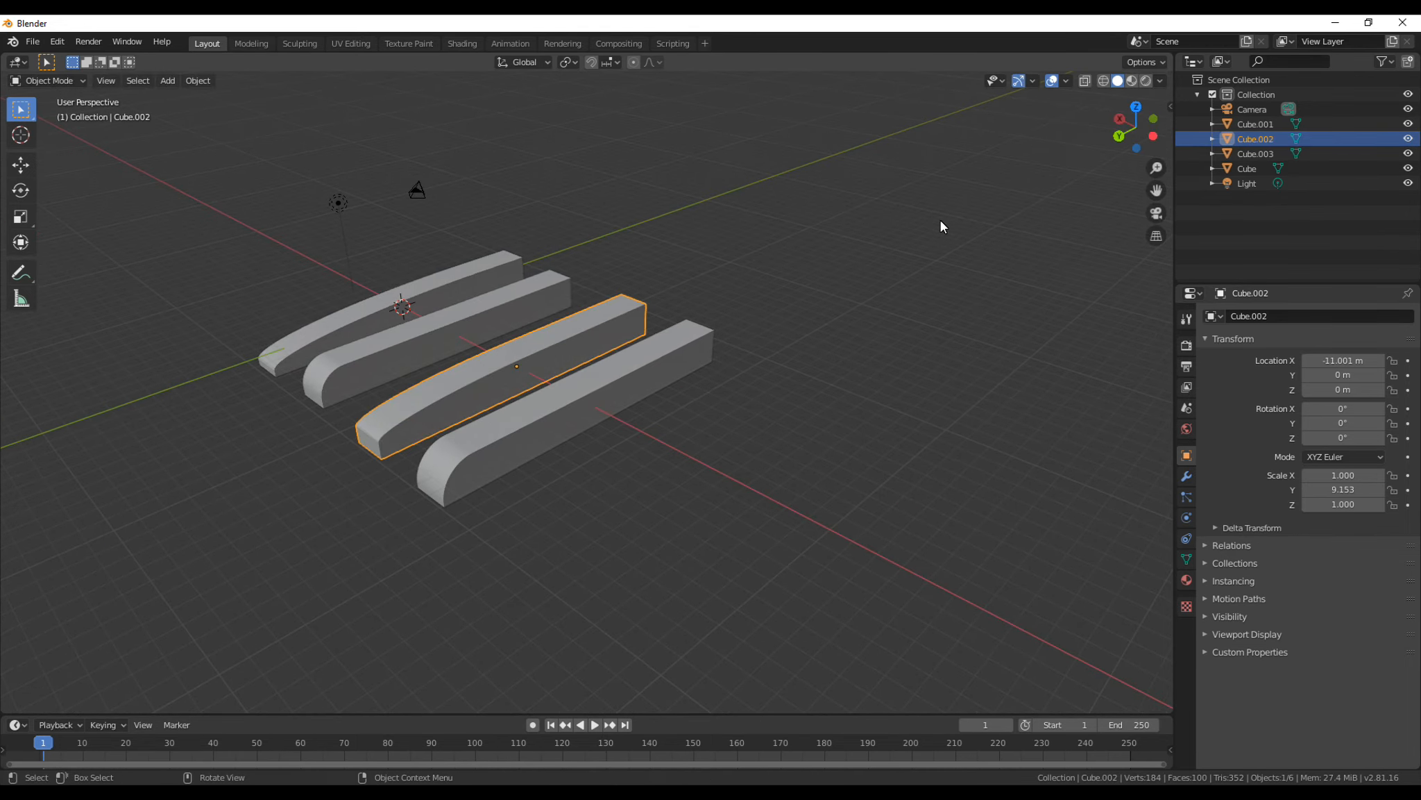
pyautogui.moveTo(638, 513)
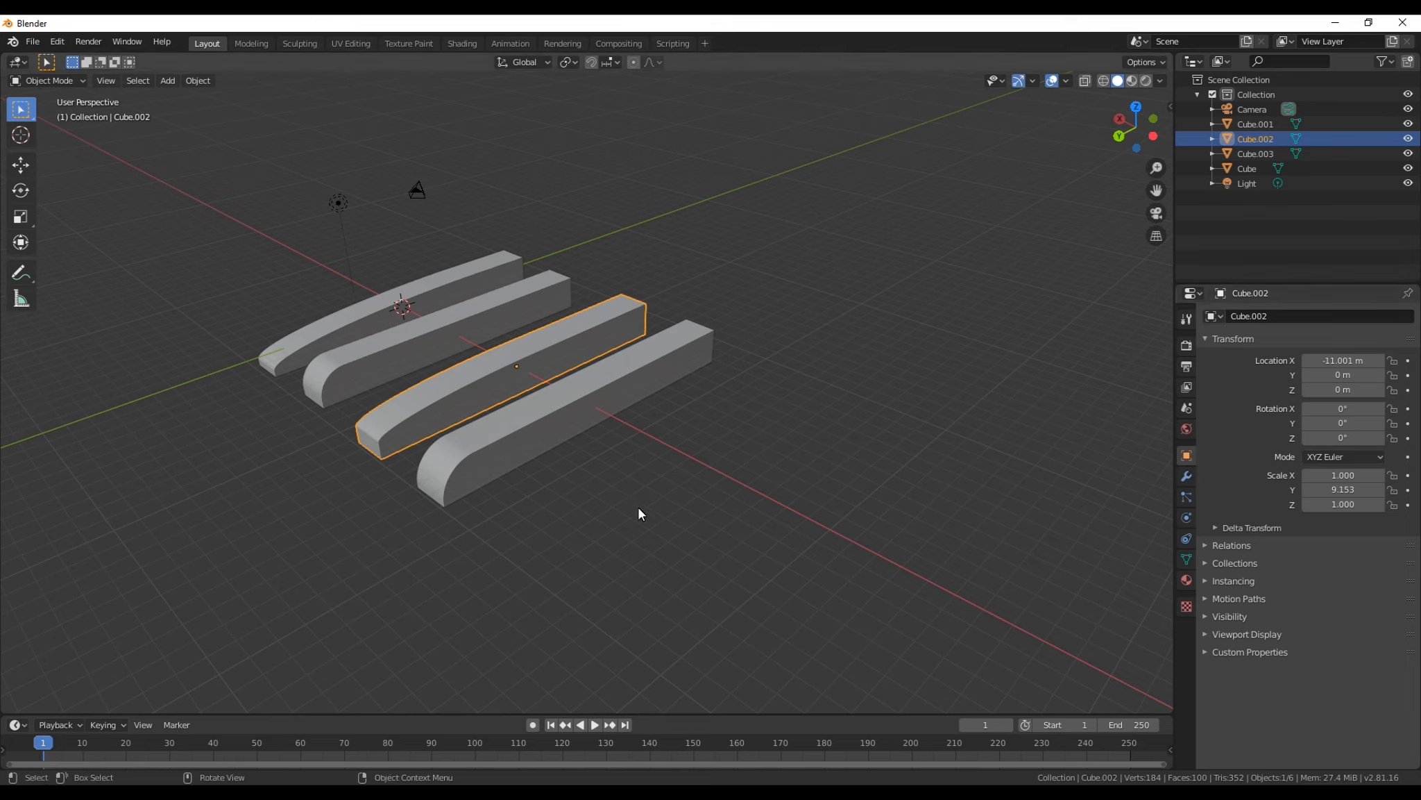
pyautogui.moveTo(660, 541)
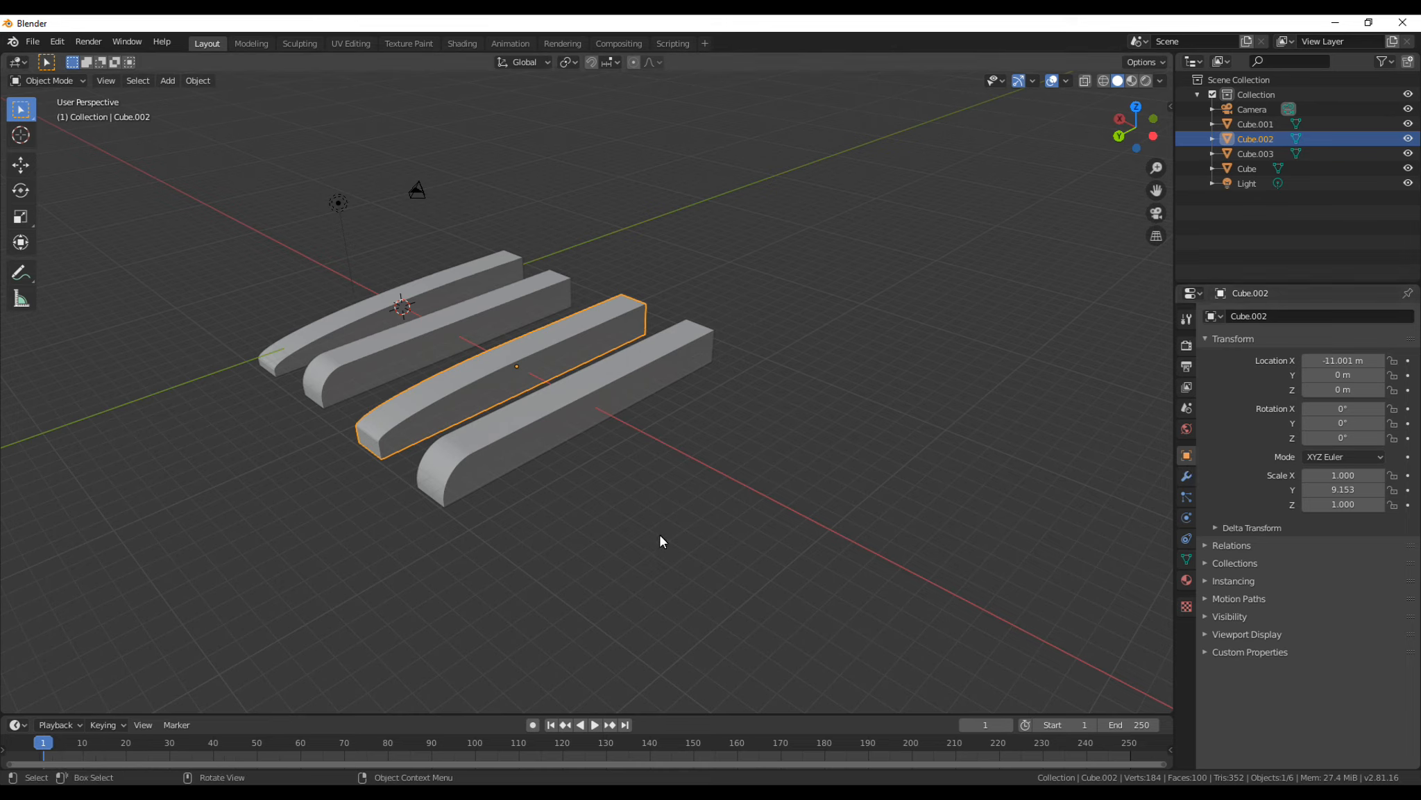